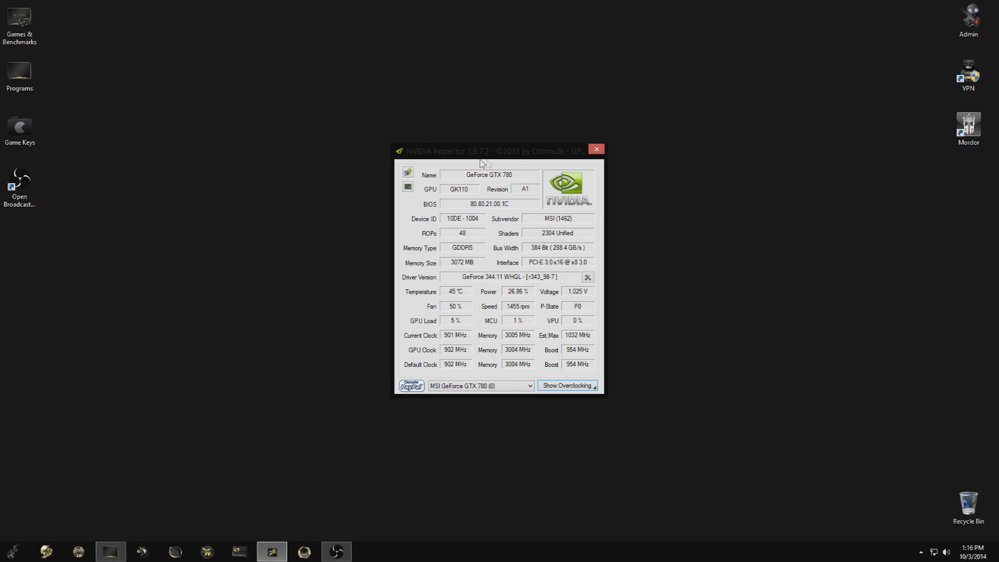
{"action": "mouse_move", "coordinate": [514, 159]}
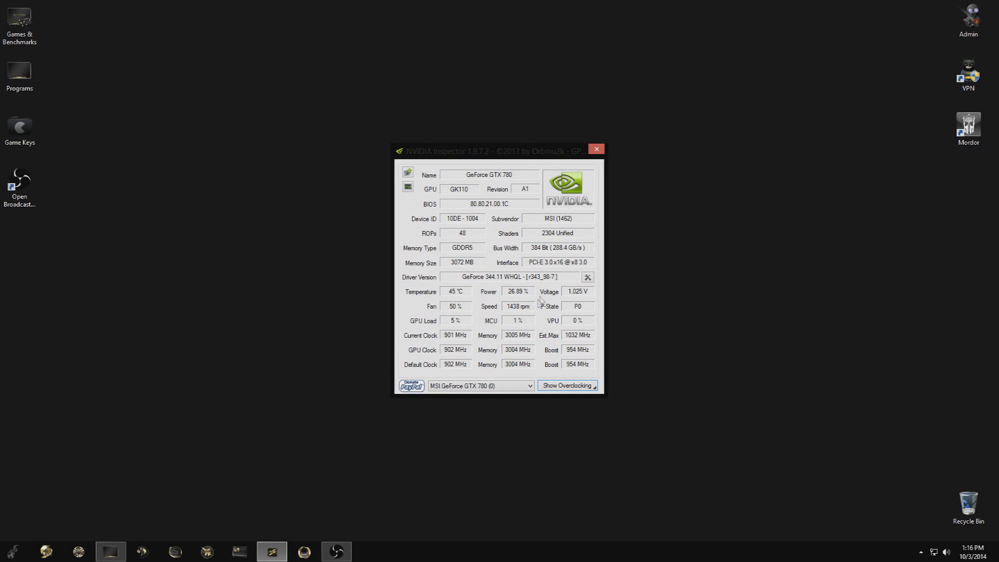
{"action": "mouse_move", "coordinate": [587, 277]}
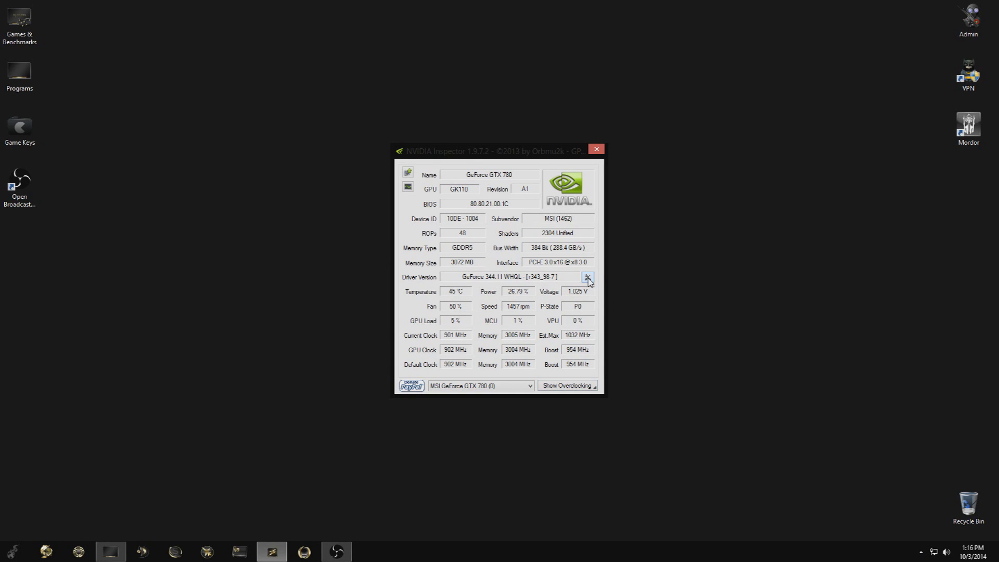
- Load the Middle-Earth: Shadow of Mordor profile in Driver Profile Settings by searching 'middl'
{"action": "left_click", "coordinate": [587, 276]}
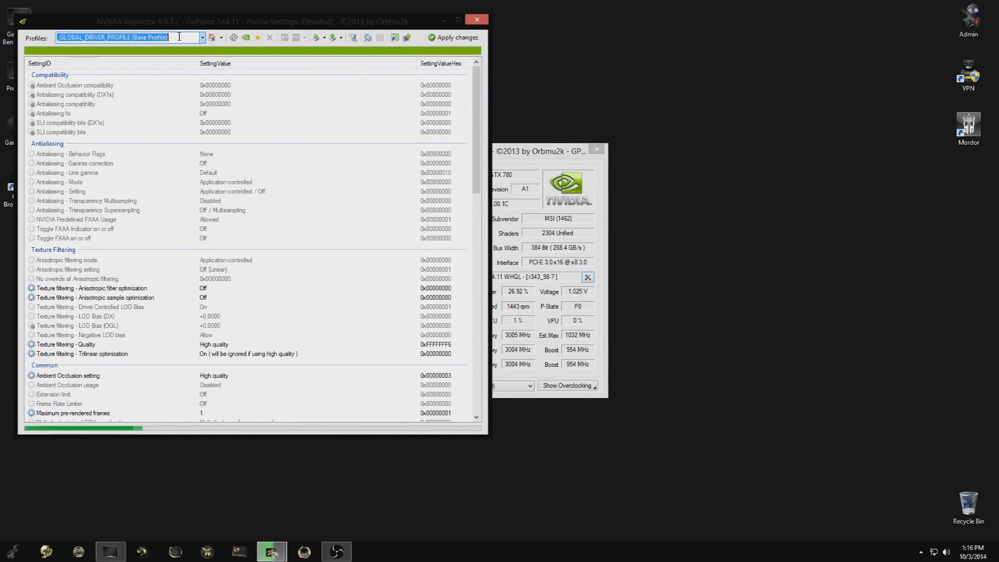
{"action": "type", "text": "middl"}
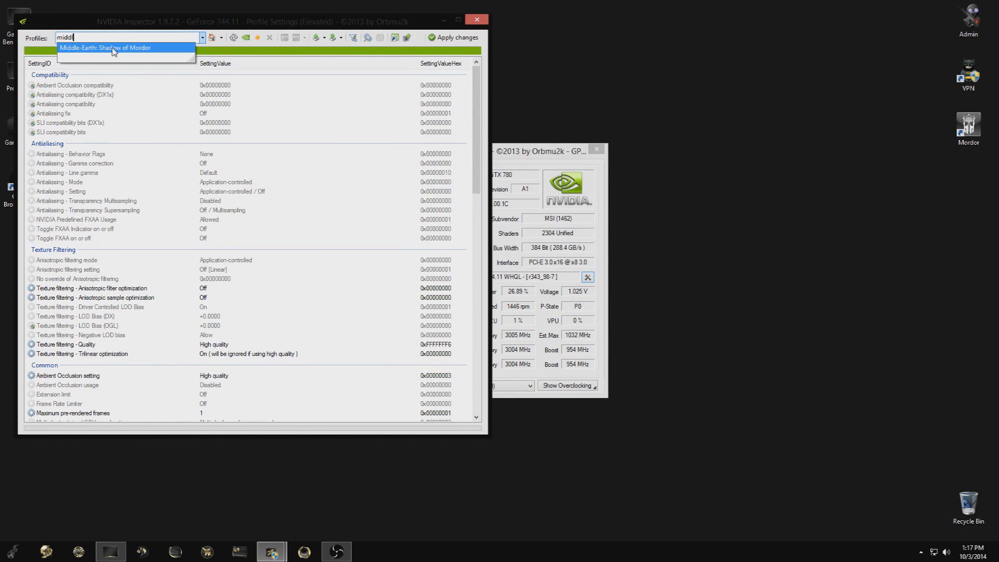
{"action": "left_click", "coordinate": [106, 47]}
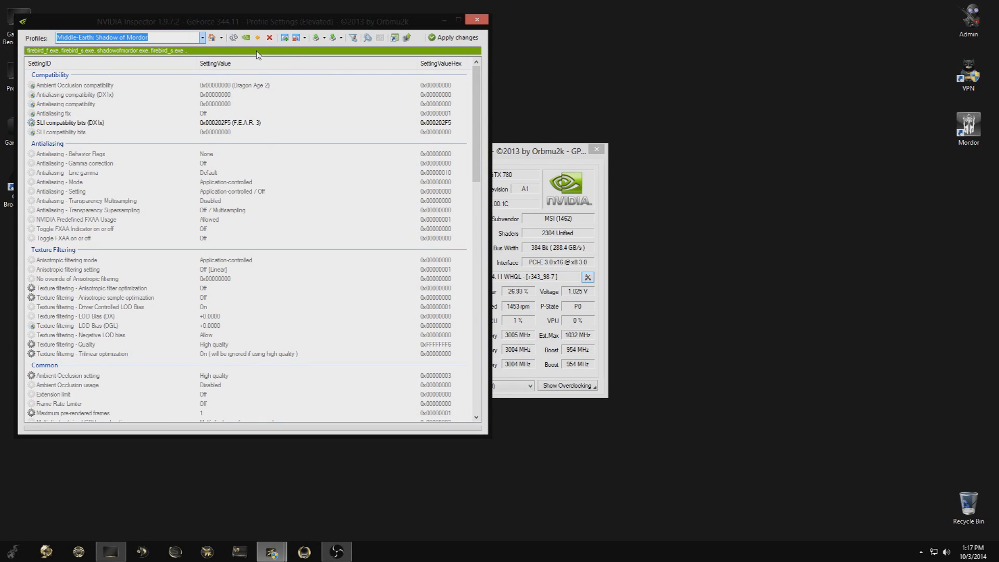
{"action": "mouse_move", "coordinate": [285, 38]}
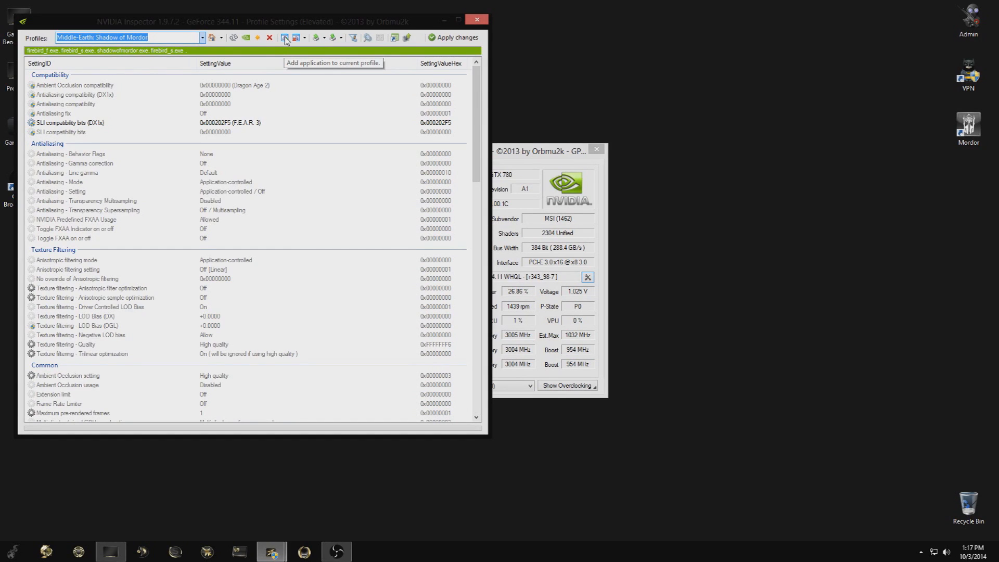
{"action": "left_click", "coordinate": [285, 37]}
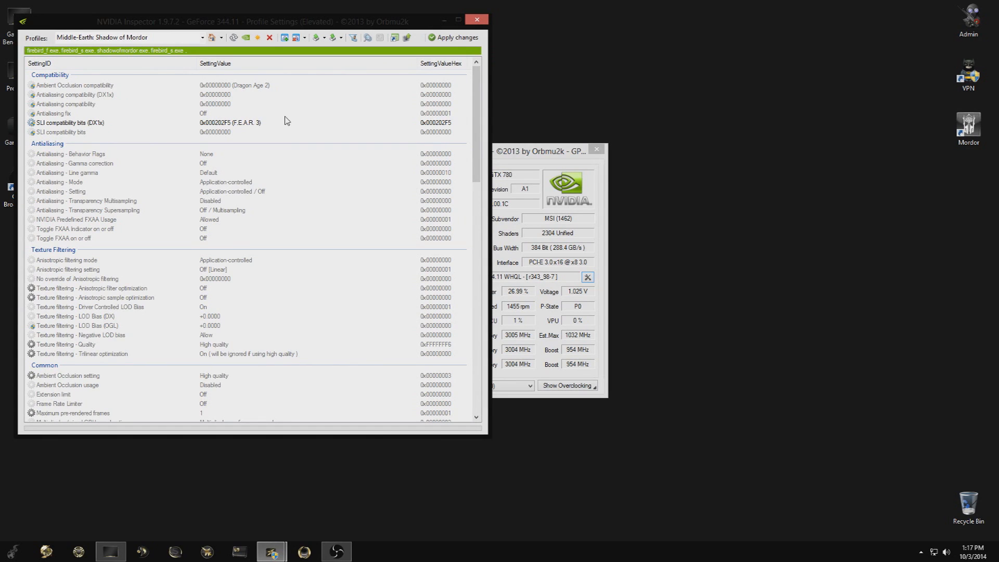
{"action": "mouse_move", "coordinate": [191, 57]}
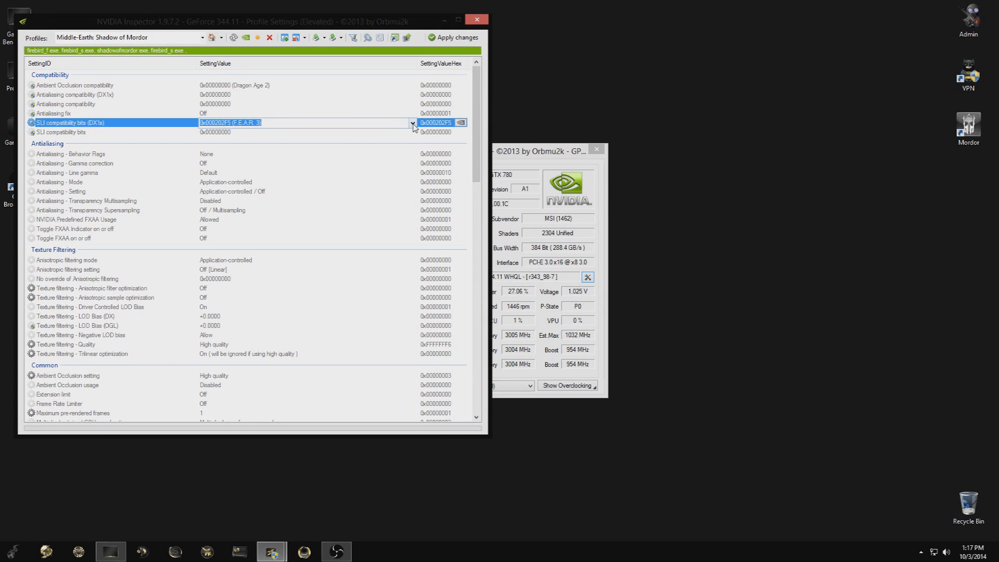
- Set SLI compatibility bits (DX1x) to 0x000202F5 (F.E.A.R. 3) and apply the changes
{"action": "left_click", "coordinate": [412, 122]}
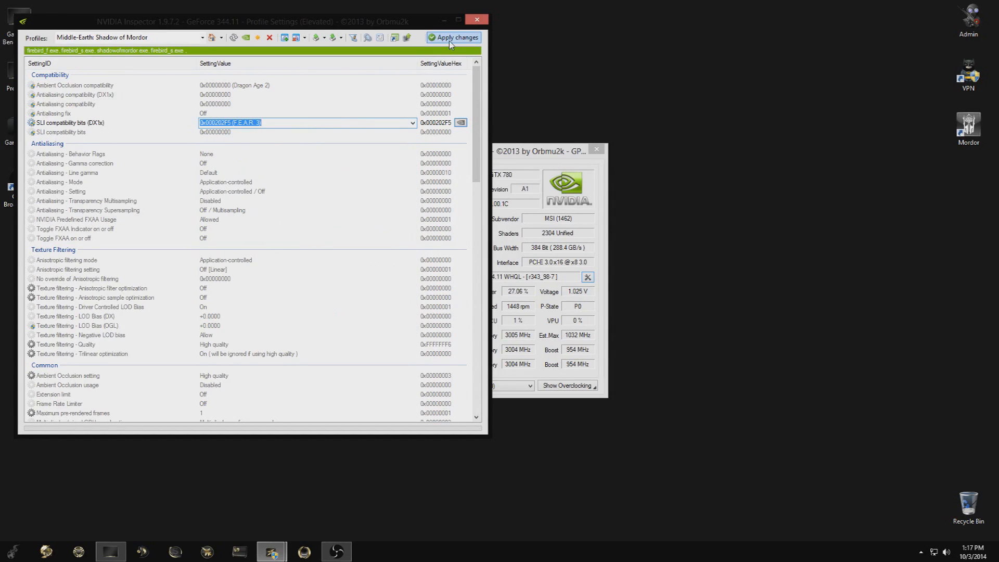
{"action": "left_click", "coordinate": [453, 37]}
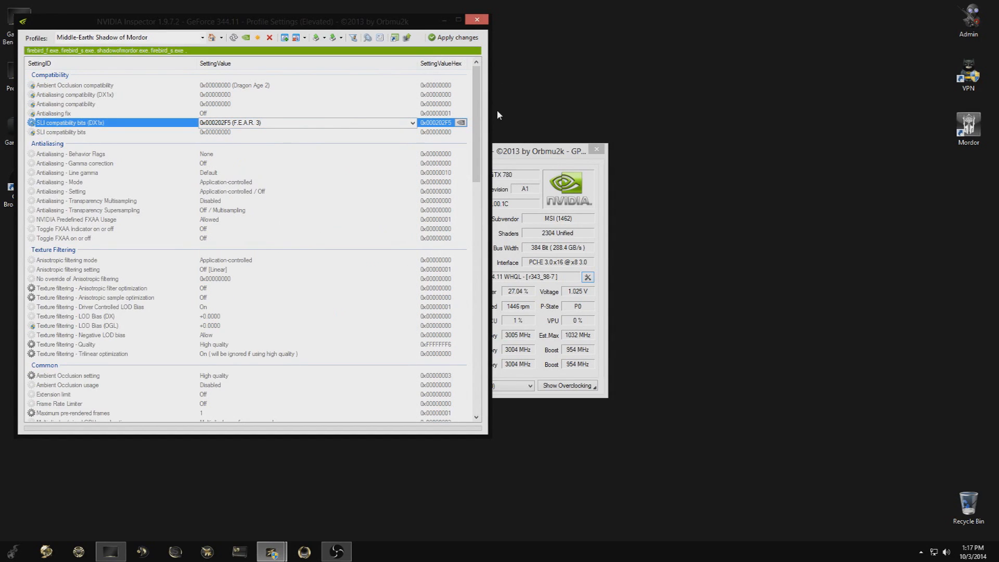